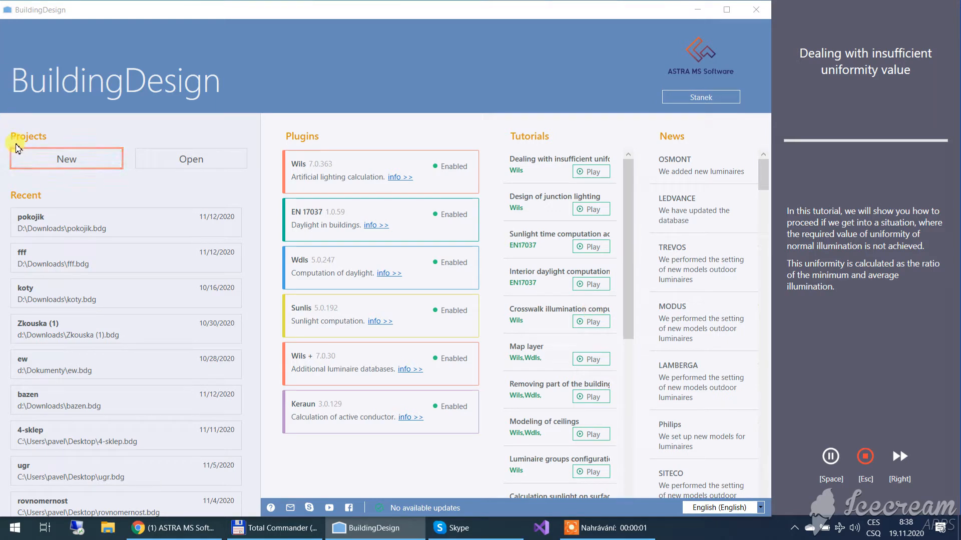
Create the project 'Dealing with insufficient uniformity value' with the Wils lighting calculation active.
{"action": "left_click", "coordinate": [66, 159]}
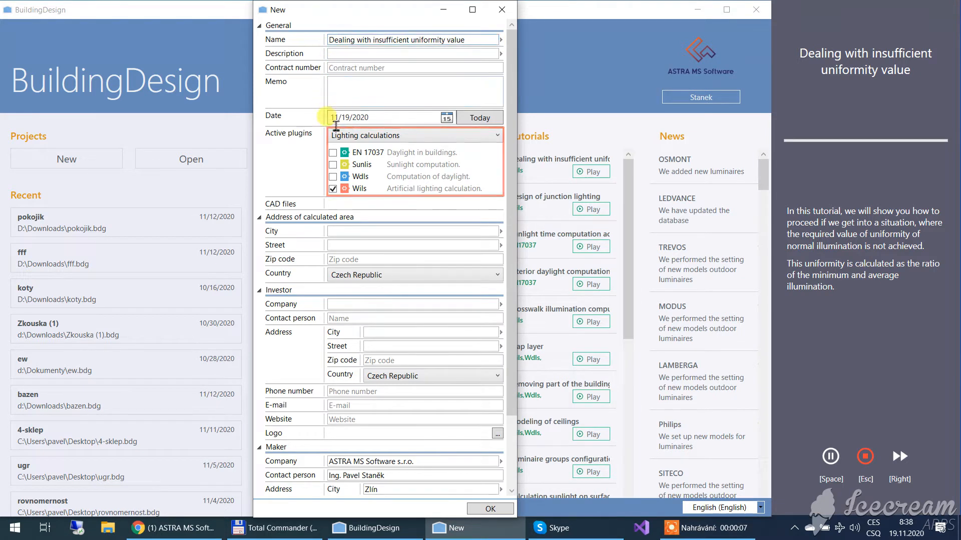
{"action": "mouse_move", "coordinate": [336, 138]}
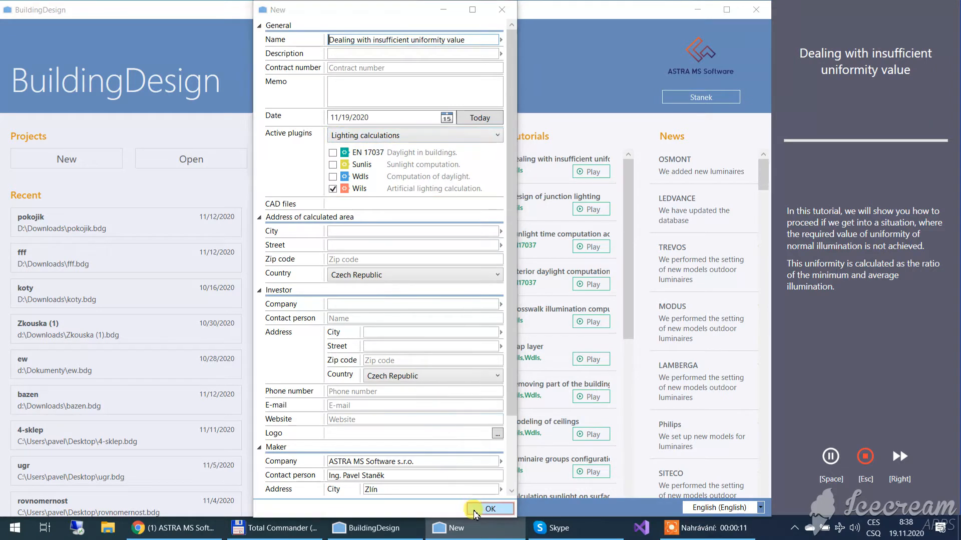
{"action": "left_click", "coordinate": [490, 508]}
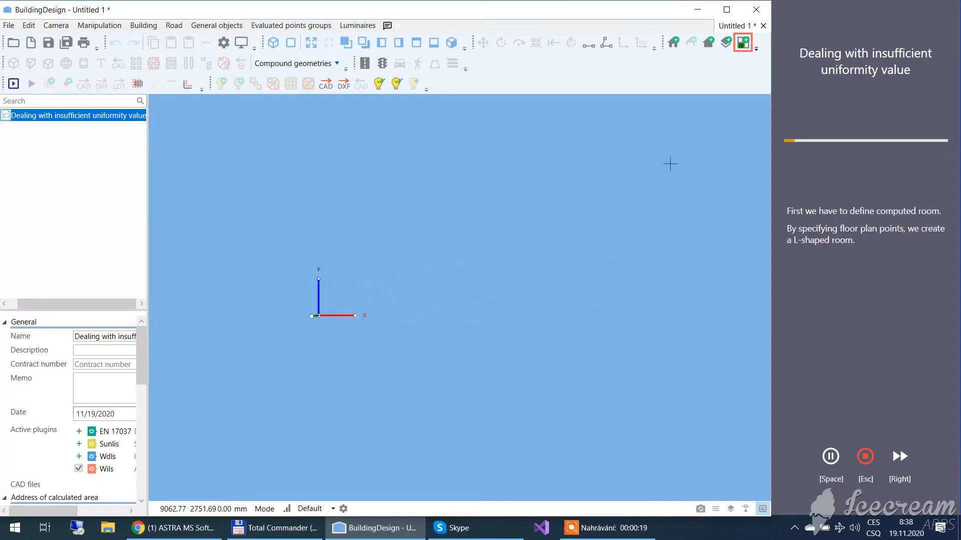
Start a General room and draw the L-shaped floor outline point by point, closing the shape.
{"action": "left_click", "coordinate": [741, 42]}
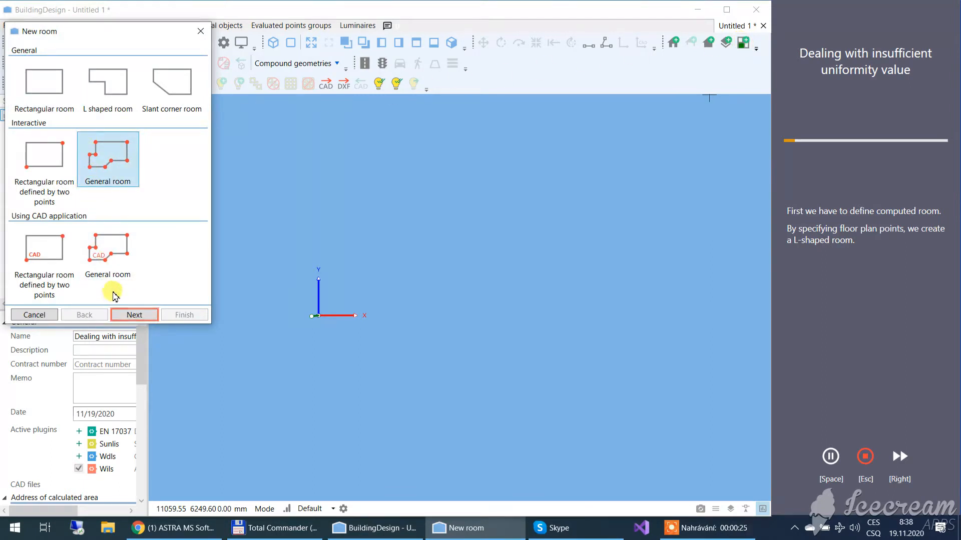
{"action": "left_click", "coordinate": [134, 314]}
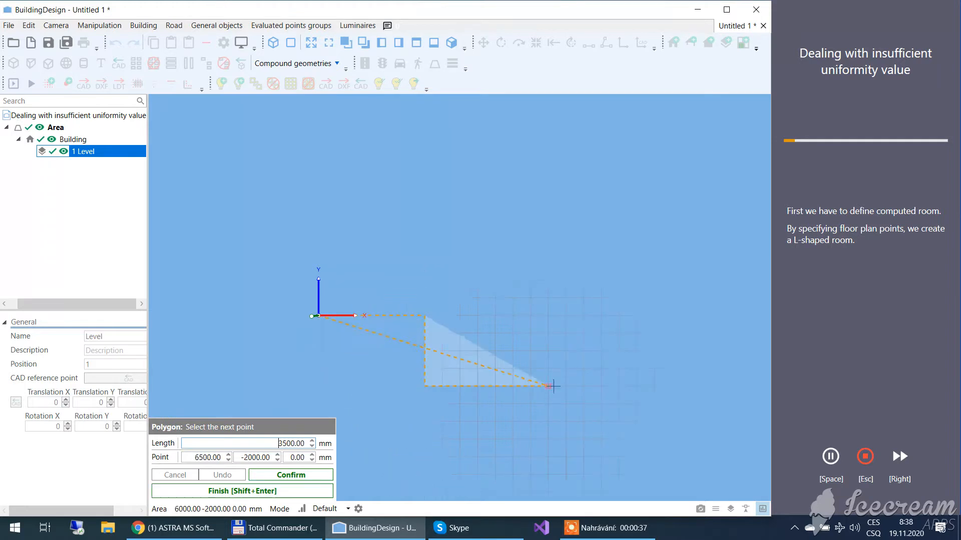
{"action": "mouse_move", "coordinate": [600, 386]}
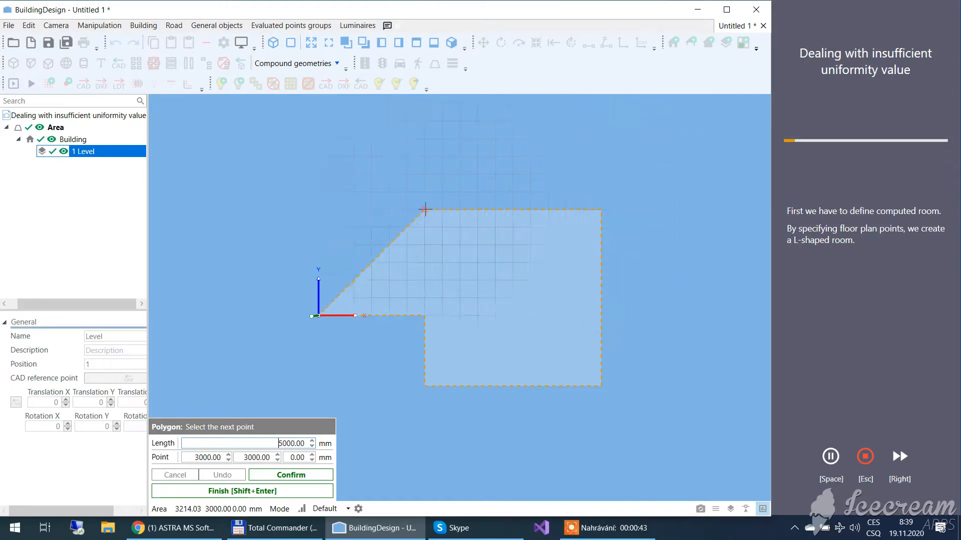
{"action": "left_click", "coordinate": [318, 209]}
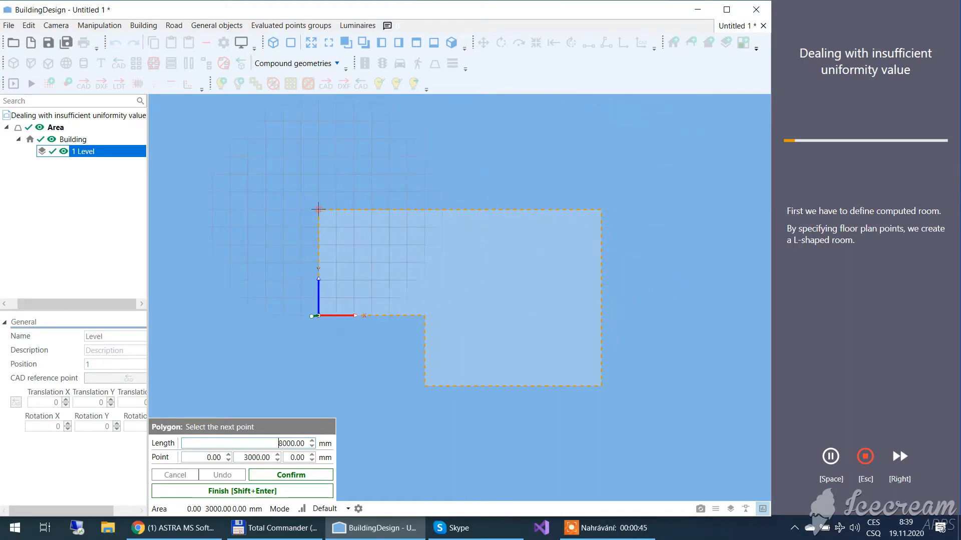
{"action": "left_click", "coordinate": [241, 490]}
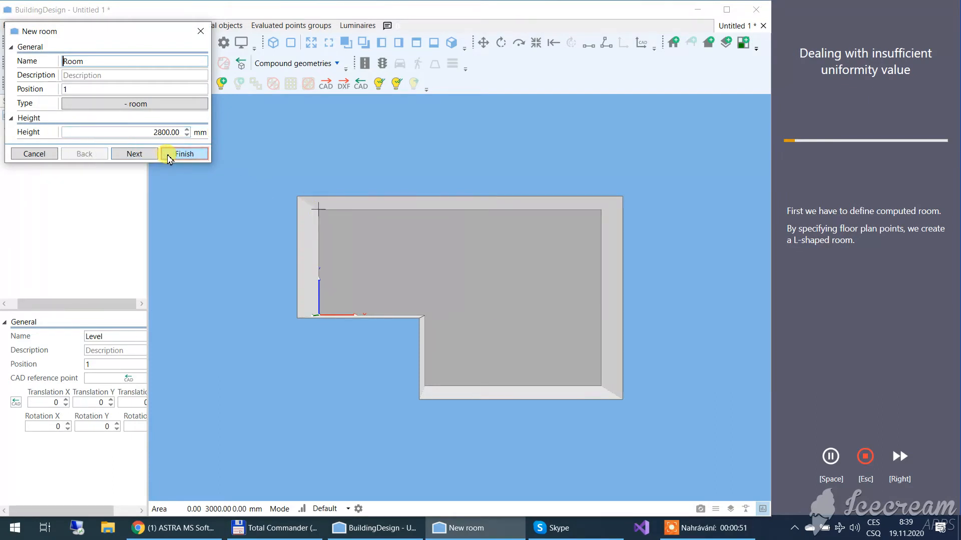
Finish the room and add a grid luminaire group using an ELKOVO Čepelík 28 W luminaire.
{"action": "left_click", "coordinate": [185, 153]}
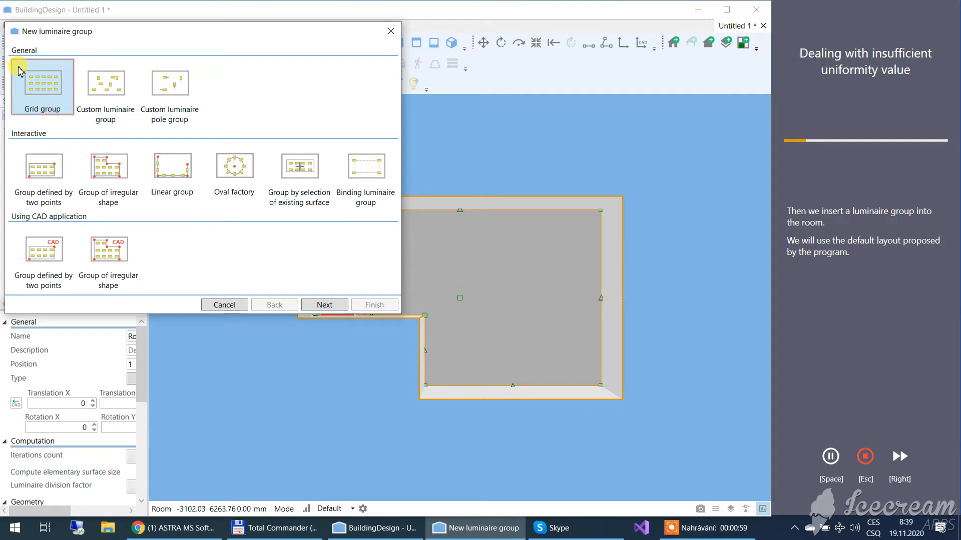
{"action": "left_click", "coordinate": [324, 304]}
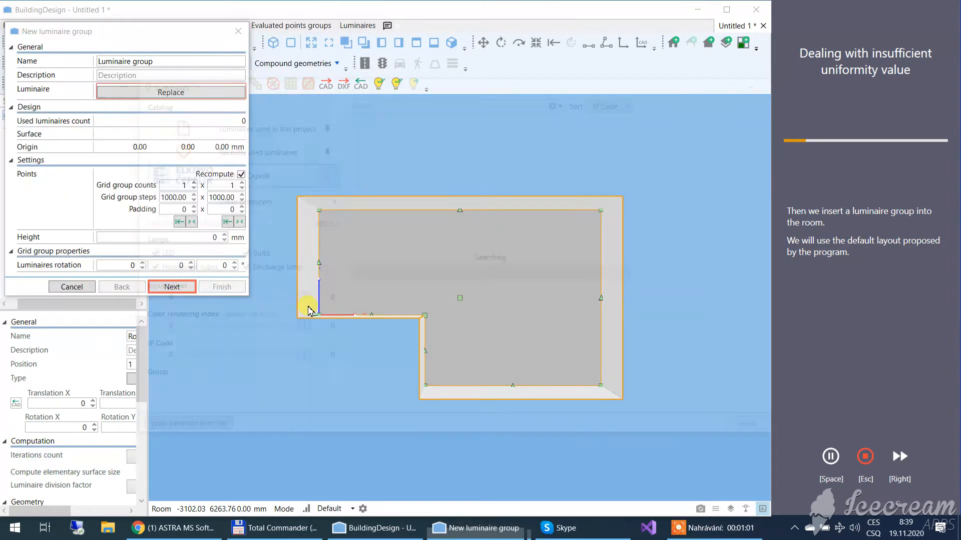
{"action": "left_click", "coordinate": [171, 91]}
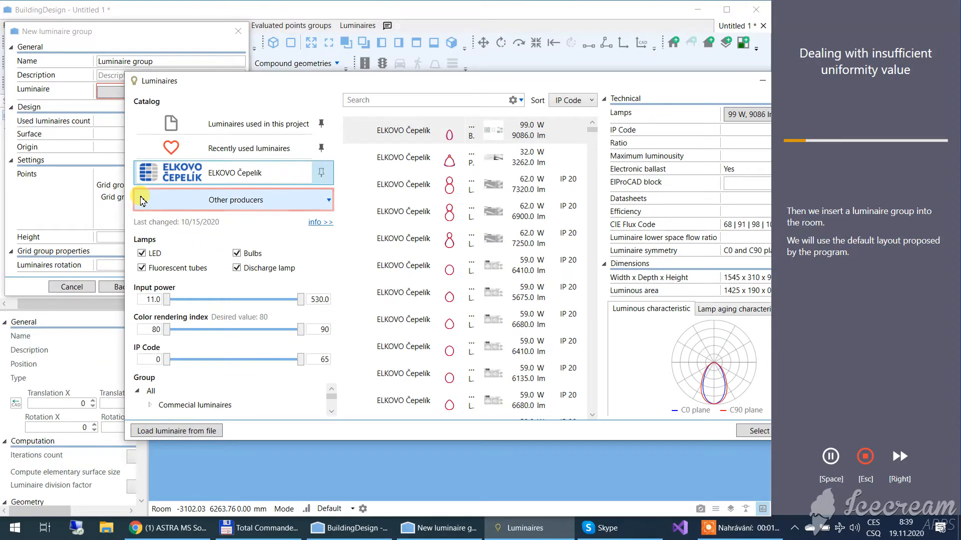
{"action": "left_click", "coordinate": [235, 200]}
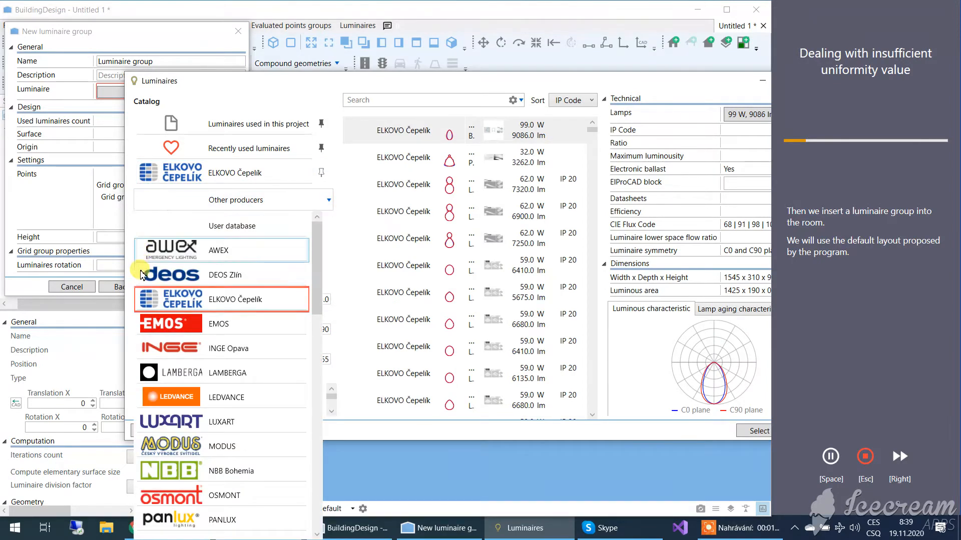
{"action": "left_click", "coordinate": [223, 173]}
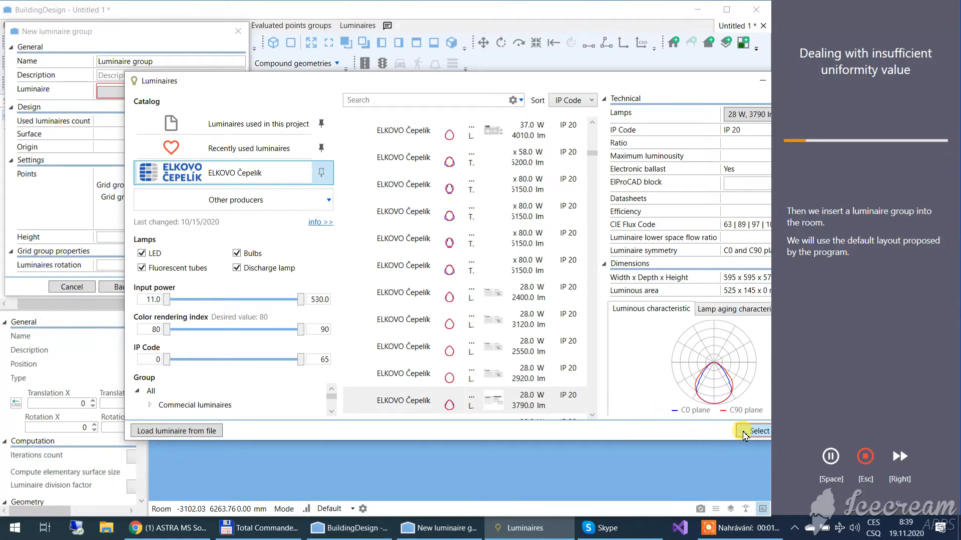
{"action": "left_click", "coordinate": [756, 431]}
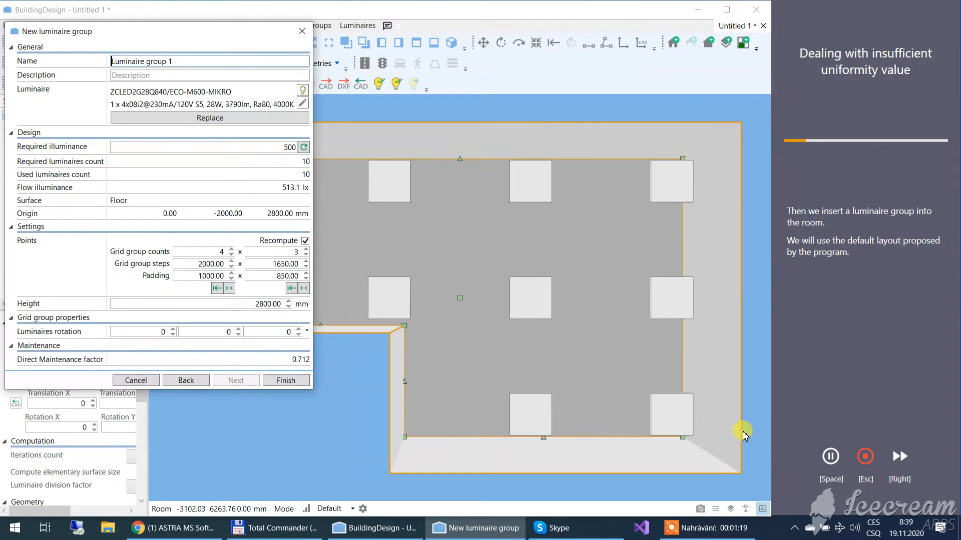
{"action": "mouse_move", "coordinate": [285, 380]}
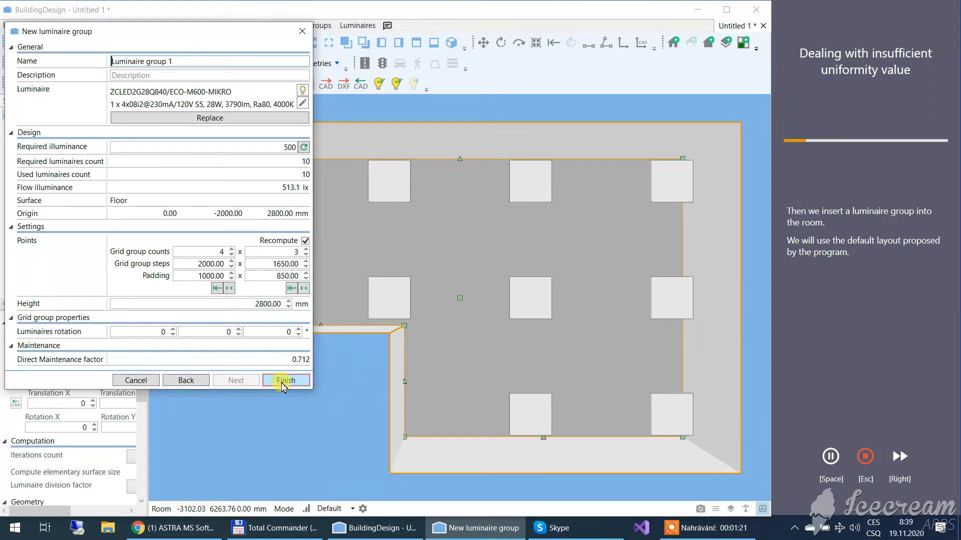
Place the luminaire grid and add a Normal illumination evaluated points grid at 850 mm height.
{"action": "left_click", "coordinate": [286, 381]}
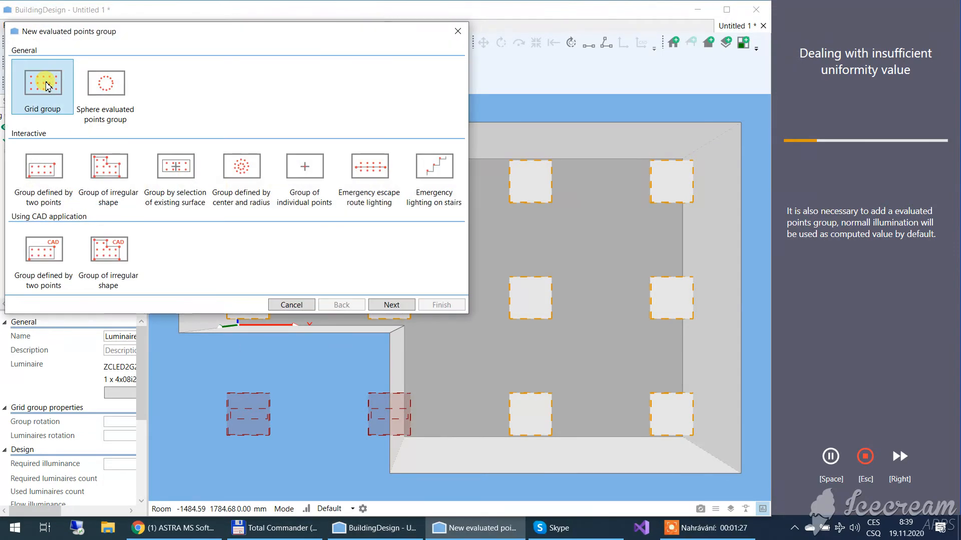
{"action": "mouse_move", "coordinate": [20, 69]}
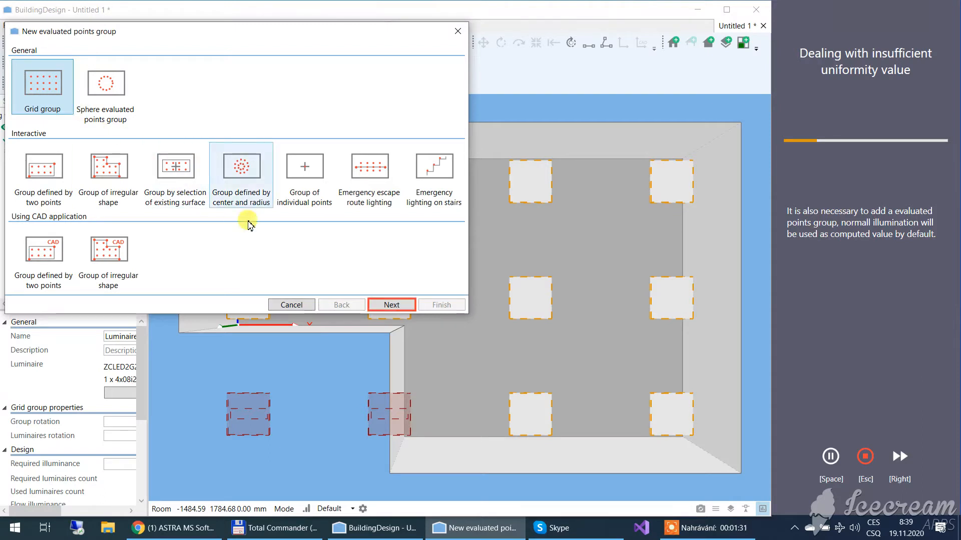
{"action": "left_click", "coordinate": [390, 304]}
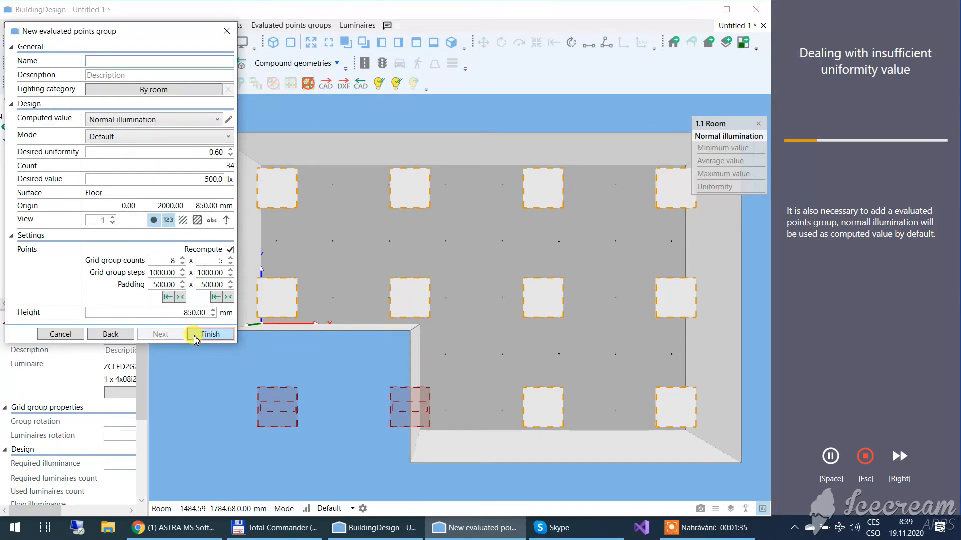
{"action": "left_click", "coordinate": [211, 334]}
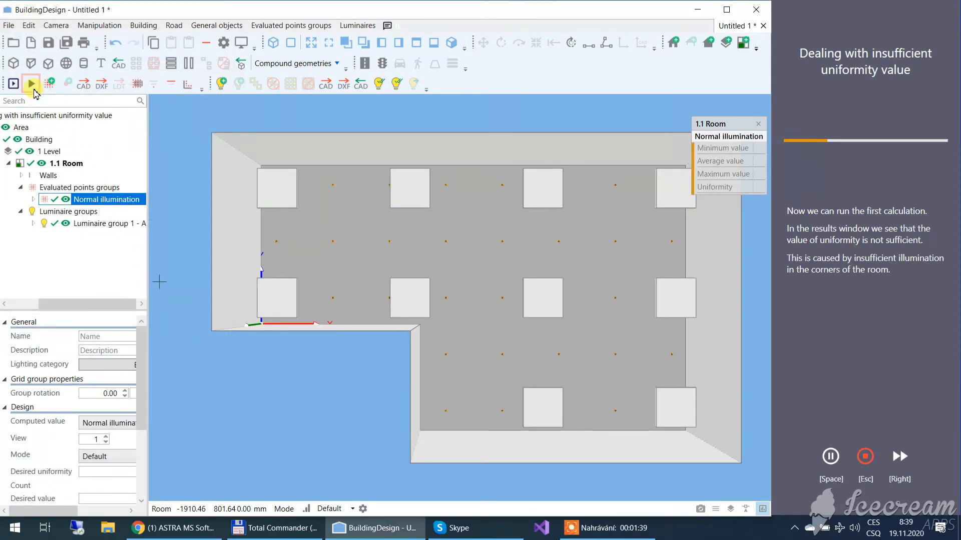
Run the first lighting calculation, giving 628 lx average and uniformity 0.43.
{"action": "left_click", "coordinate": [29, 83]}
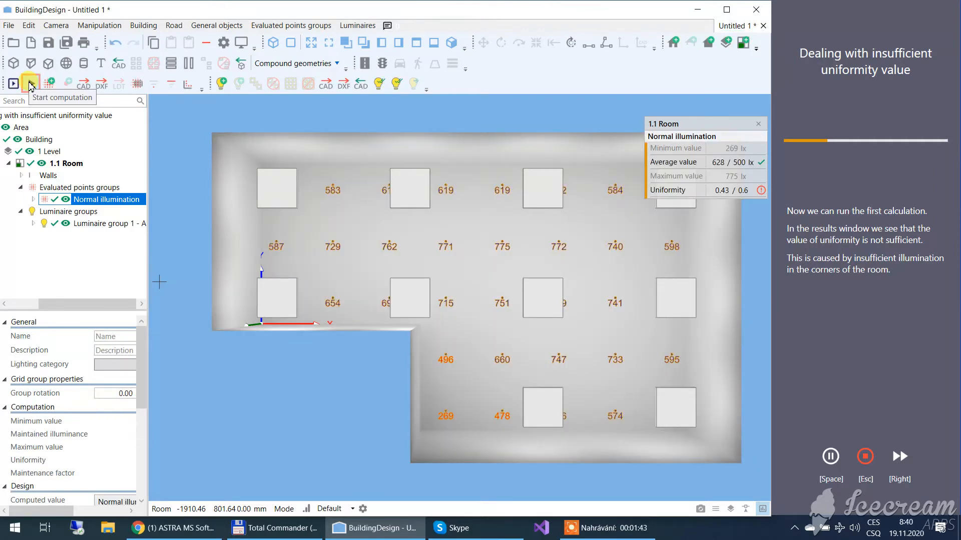
{"action": "mouse_move", "coordinate": [763, 509]}
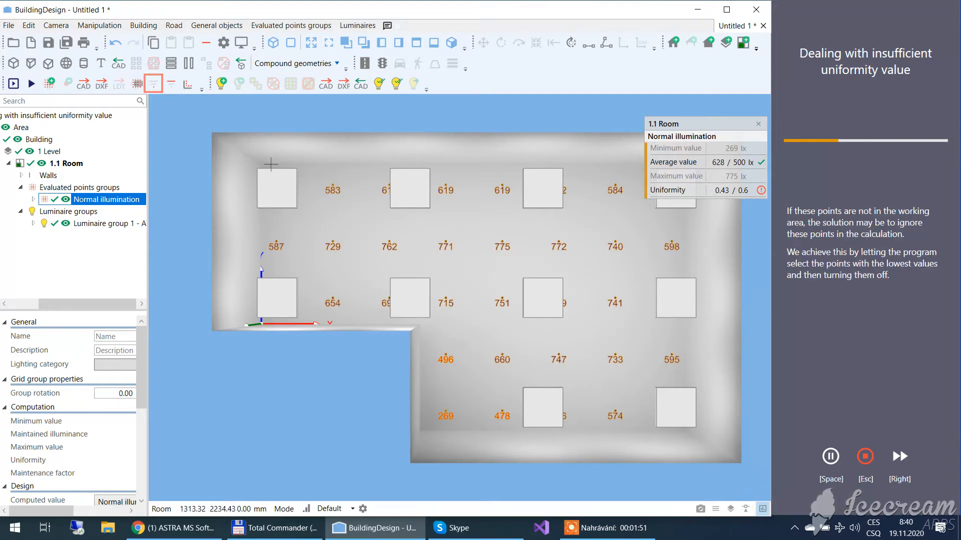
Find and disable the three lowest-value corner points, then recalculate to uniformity 0.73.
{"action": "left_click", "coordinate": [152, 84]}
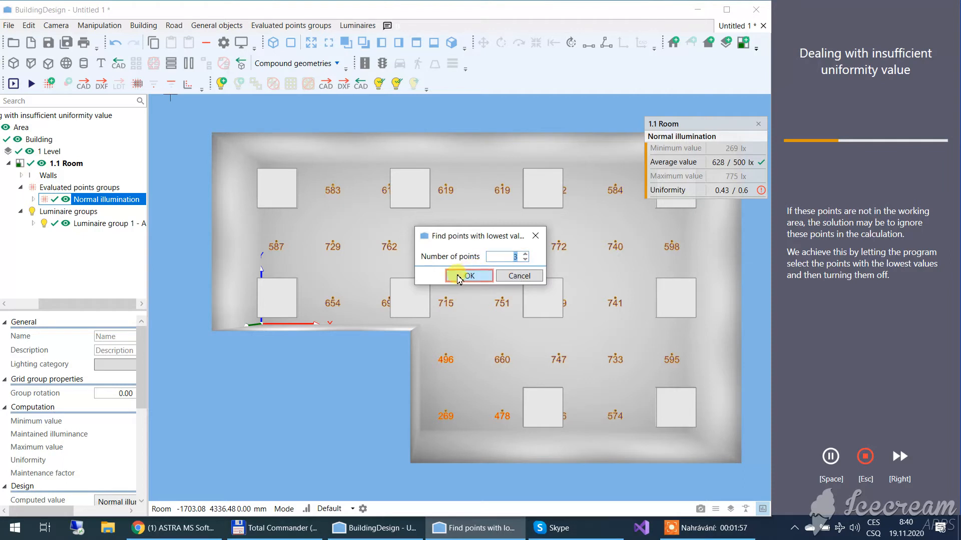
{"action": "left_click", "coordinate": [468, 276]}
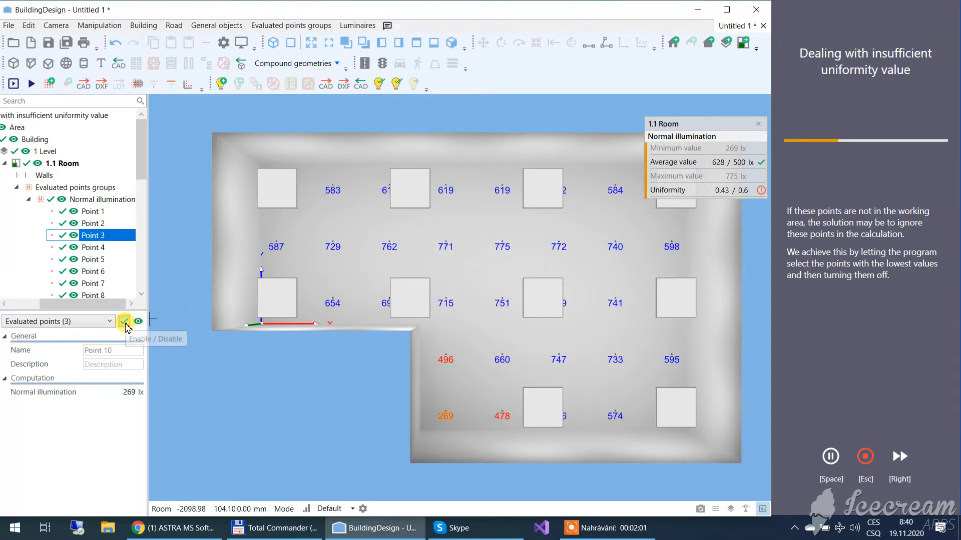
{"action": "left_click", "coordinate": [124, 321]}
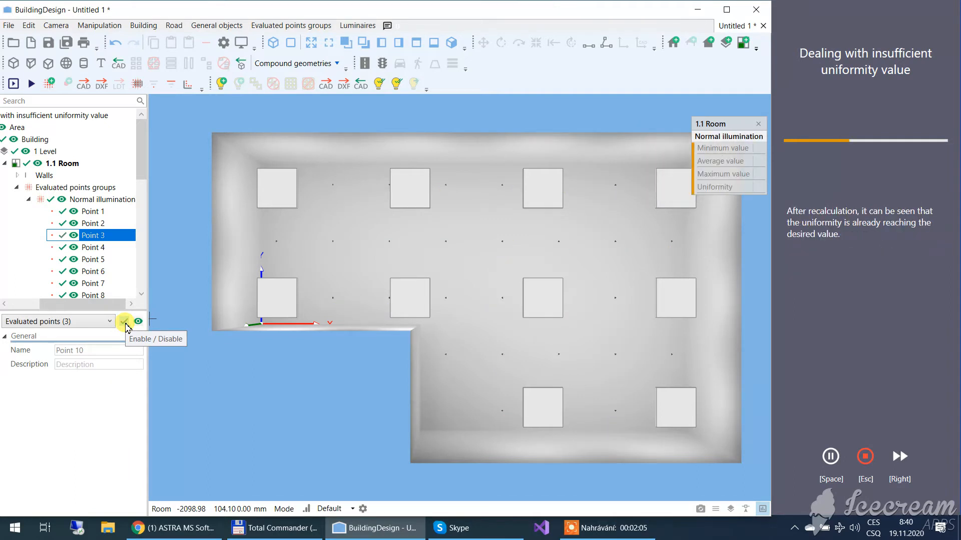
{"action": "mouse_move", "coordinate": [30, 84]}
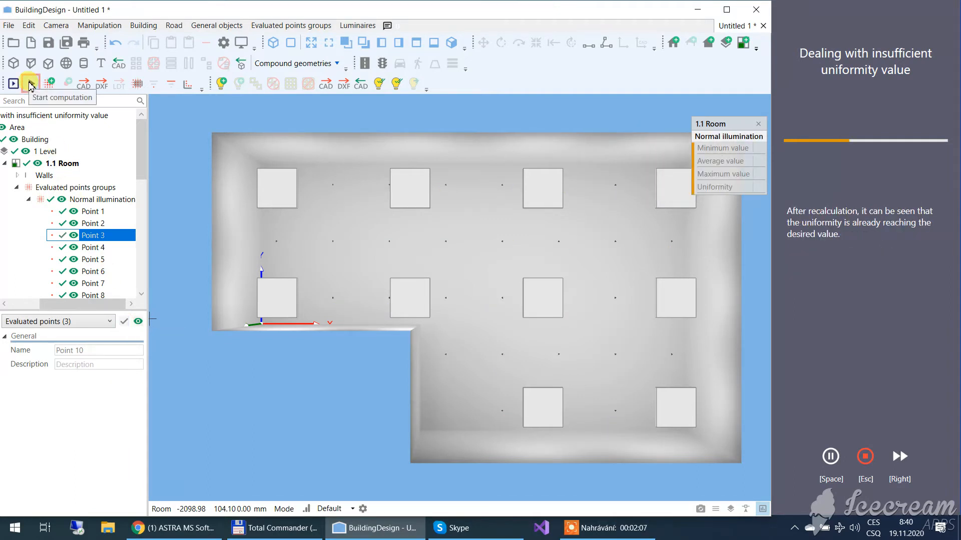
{"action": "left_click", "coordinate": [29, 84]}
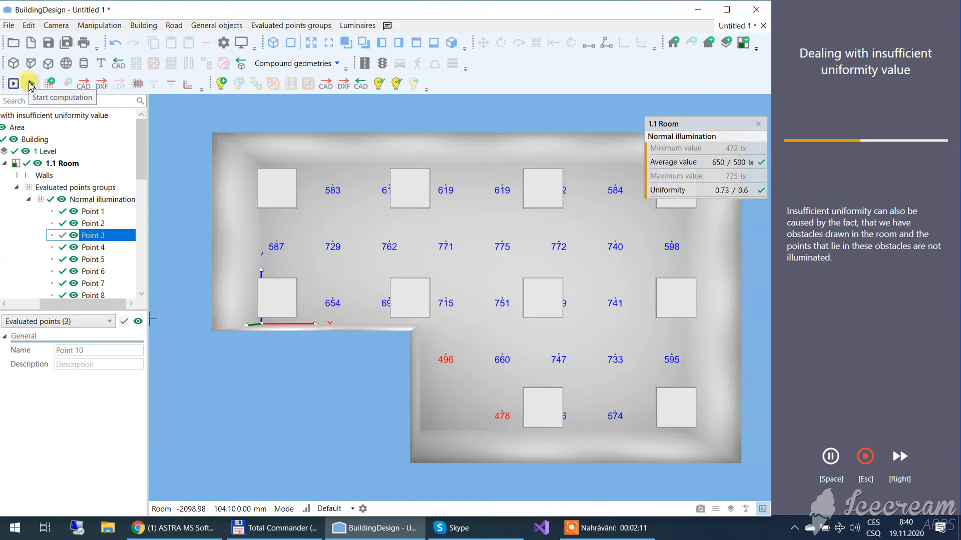
{"action": "mouse_move", "coordinate": [12, 65]}
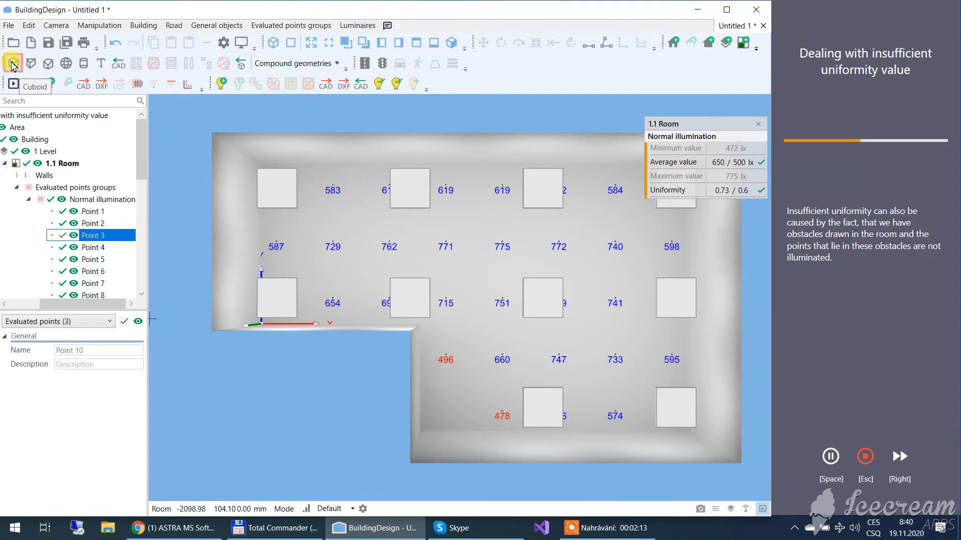
Draw a 1250 mm-high cuboid obstacle in the left part of the room and recalculate.
{"action": "left_click", "coordinate": [12, 63]}
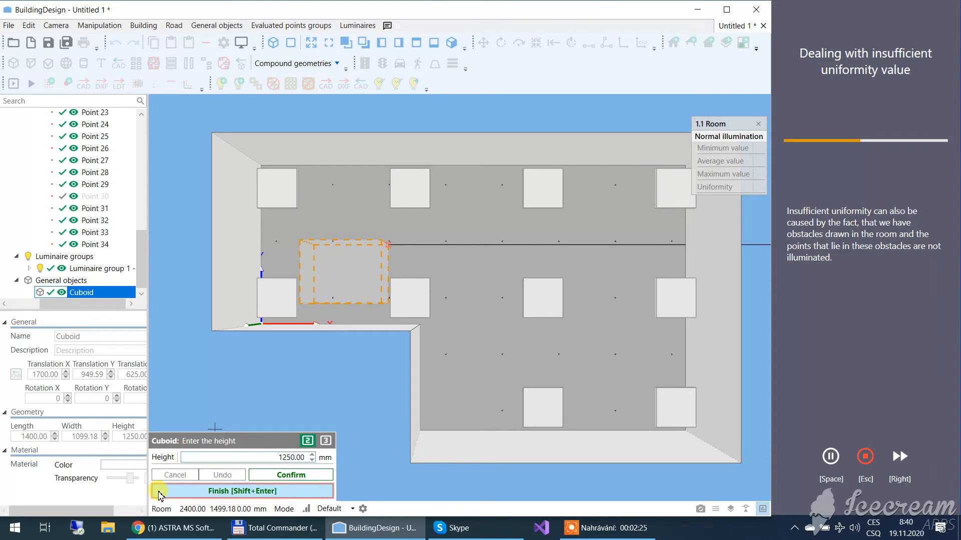
{"action": "left_click", "coordinate": [242, 490]}
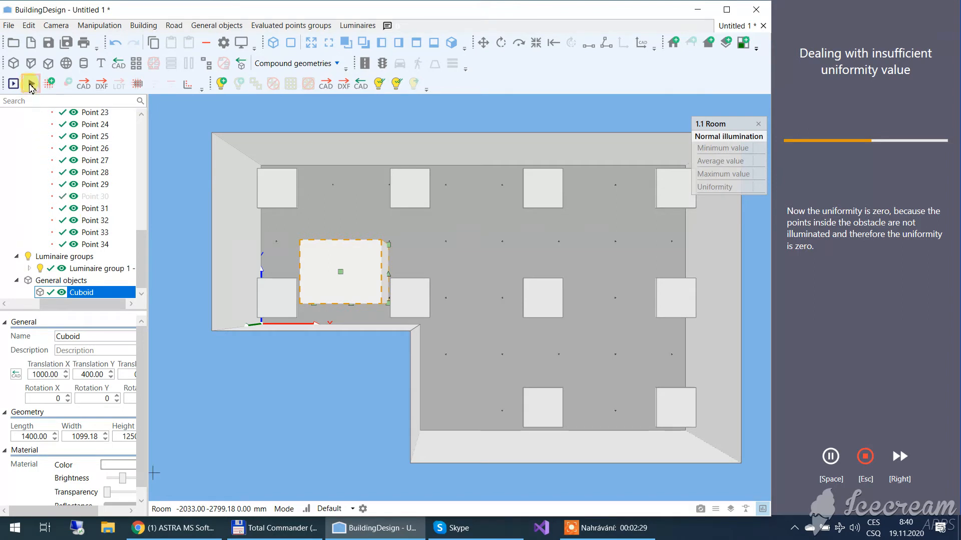
{"action": "left_click", "coordinate": [30, 84]}
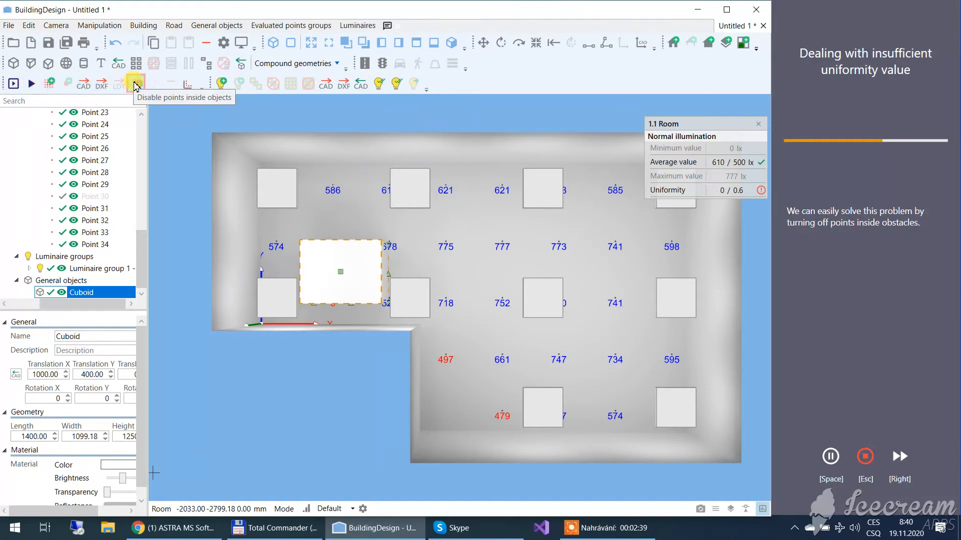
Disable evaluated points inside the cuboid and recalculate to uniformity 0.64.
{"action": "left_click", "coordinate": [134, 83]}
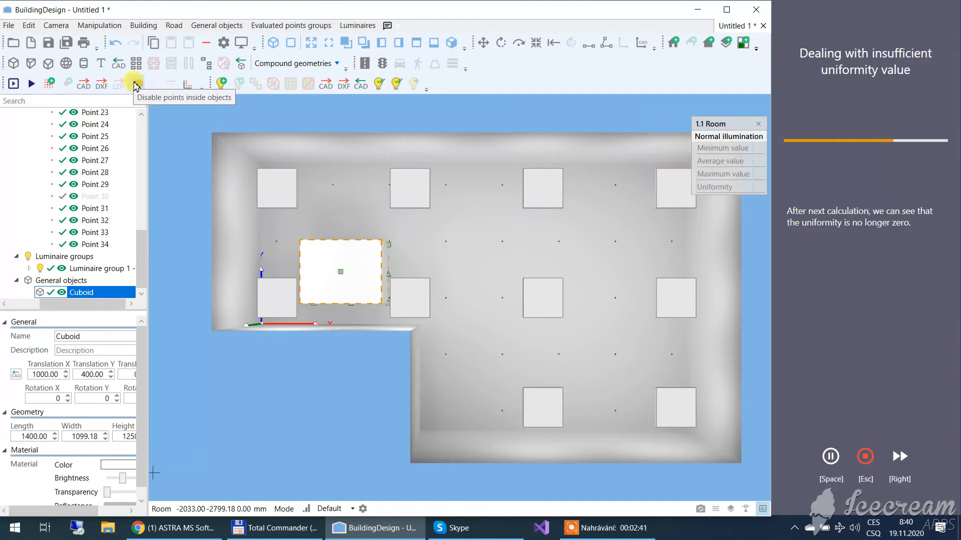
{"action": "mouse_move", "coordinate": [134, 86]}
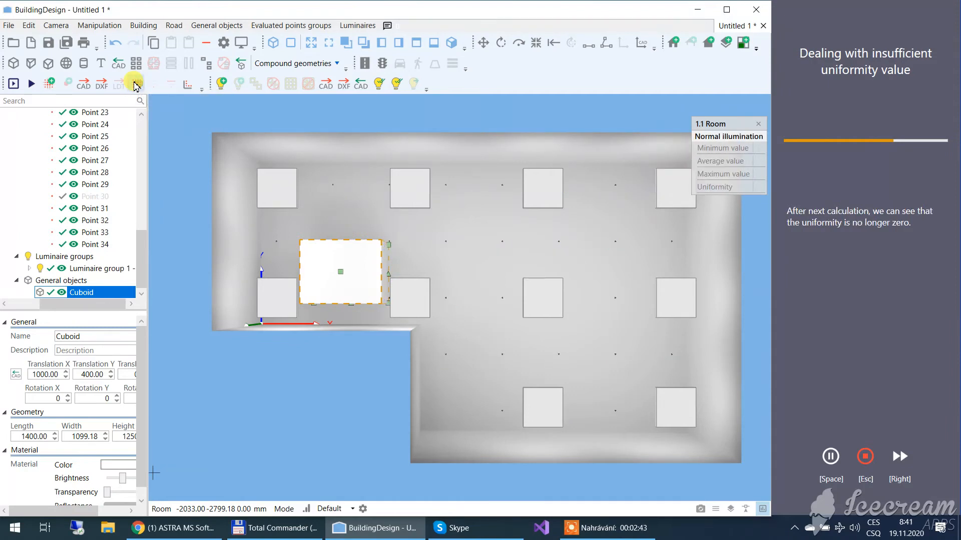
{"action": "left_click", "coordinate": [31, 84]}
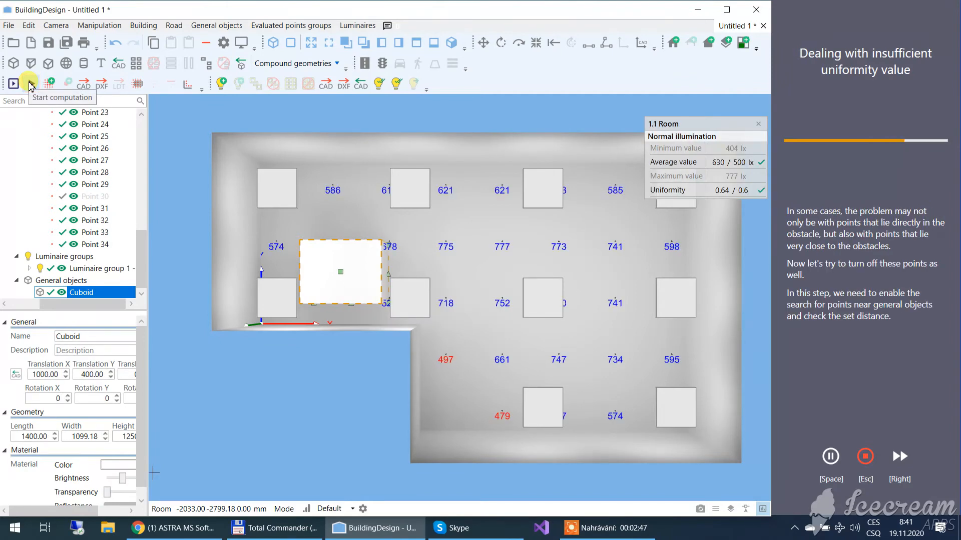
{"action": "mouse_move", "coordinate": [187, 84]}
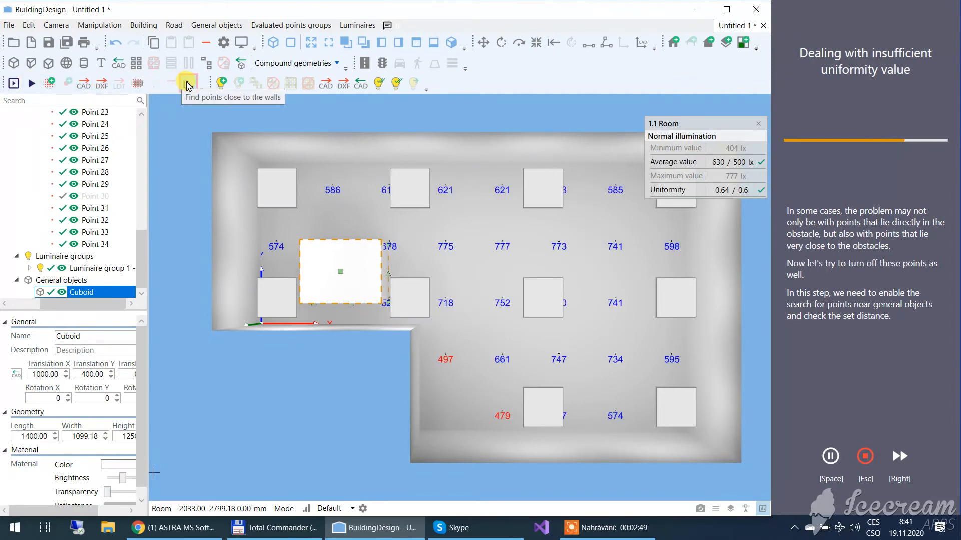
Find points within 500 mm of walls, including general objects like the cuboid.
{"action": "left_click", "coordinate": [187, 84]}
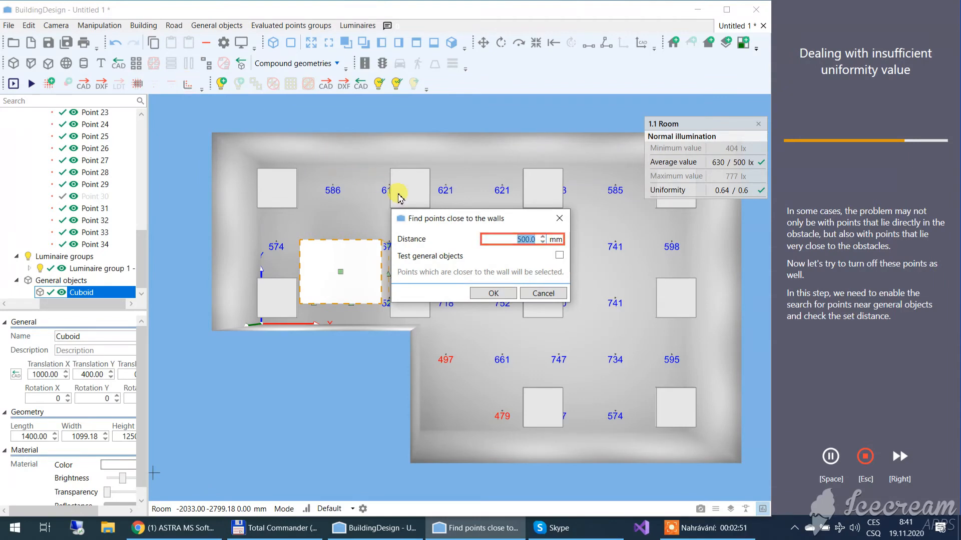
{"action": "mouse_move", "coordinate": [490, 245]}
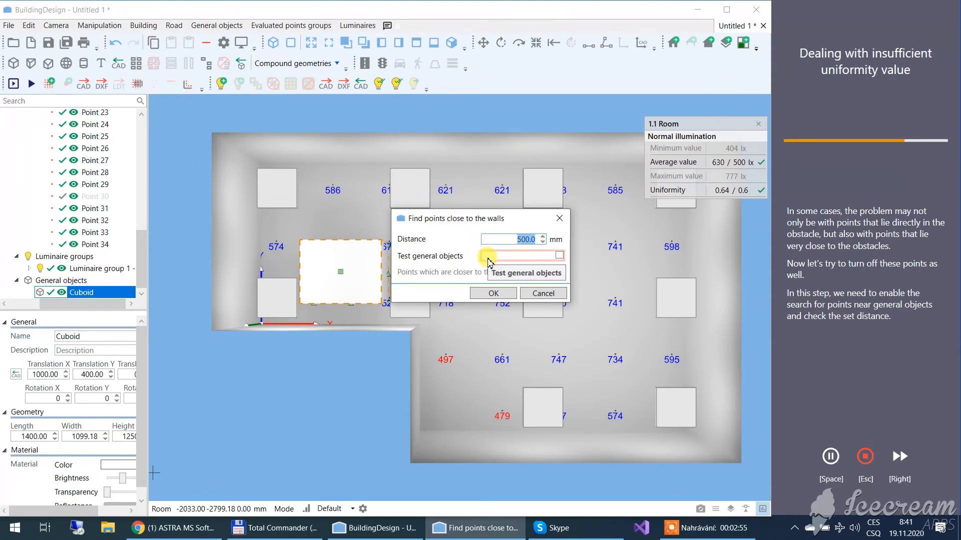
{"action": "left_click", "coordinate": [558, 256]}
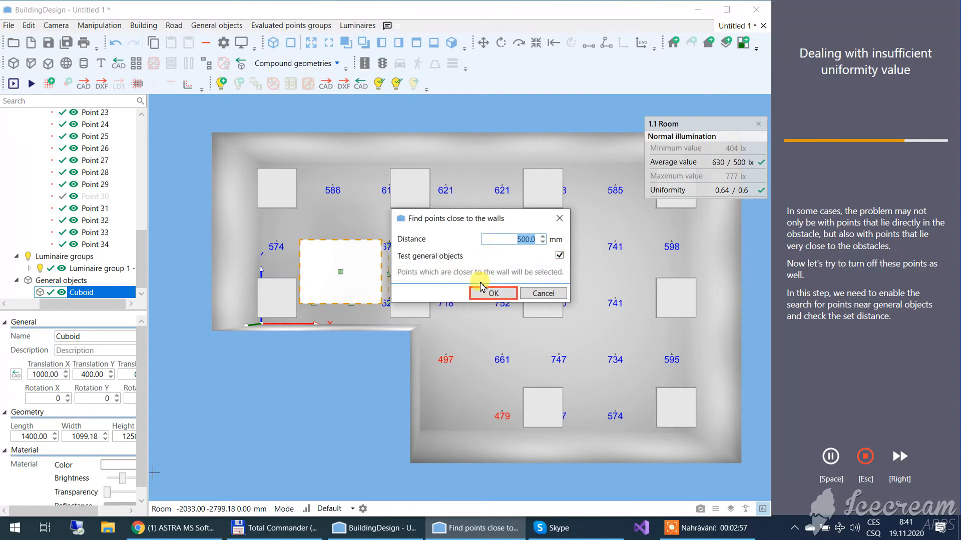
{"action": "left_click", "coordinate": [492, 293]}
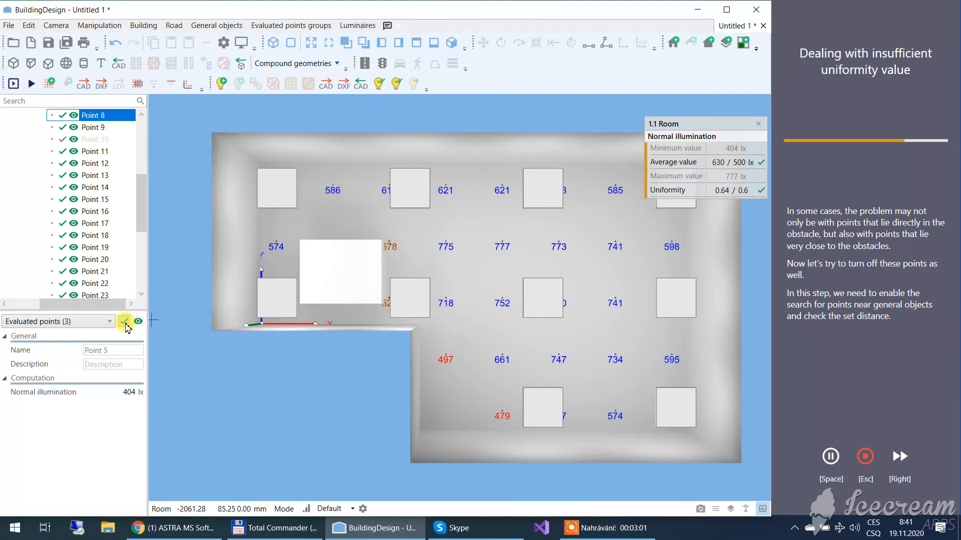
{"action": "mouse_move", "coordinate": [124, 321]}
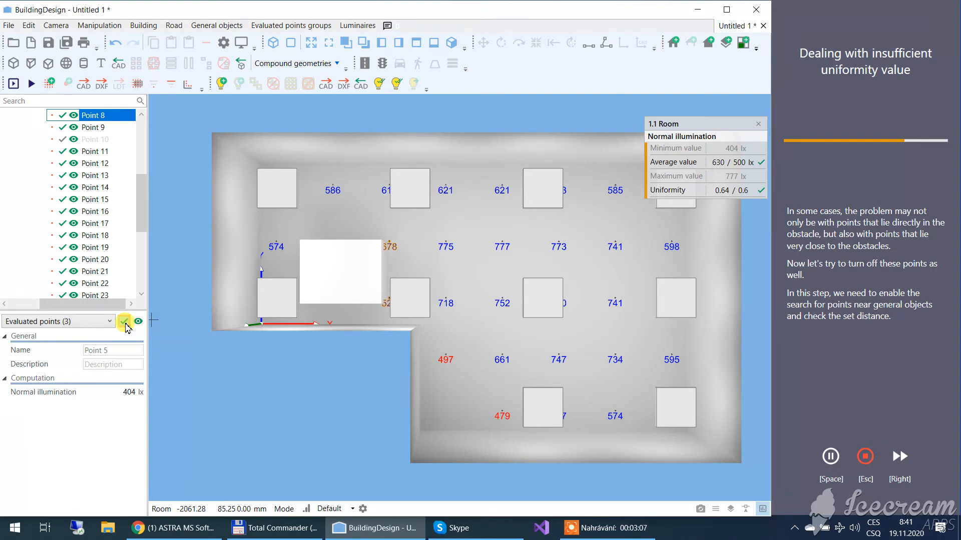
Disable the three near-object points and recalculate, lifting uniformity to 0.74.
{"action": "left_click", "coordinate": [124, 324]}
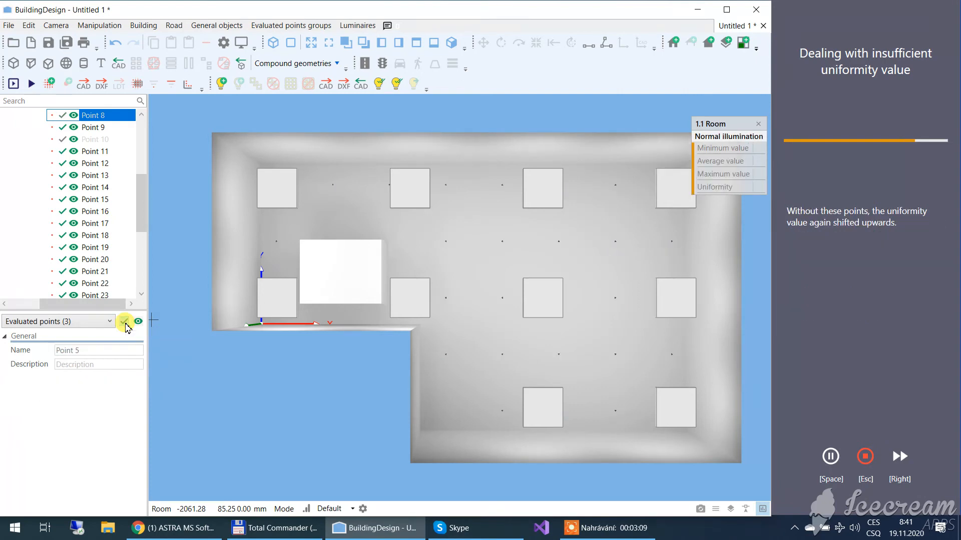
{"action": "mouse_move", "coordinate": [31, 84]}
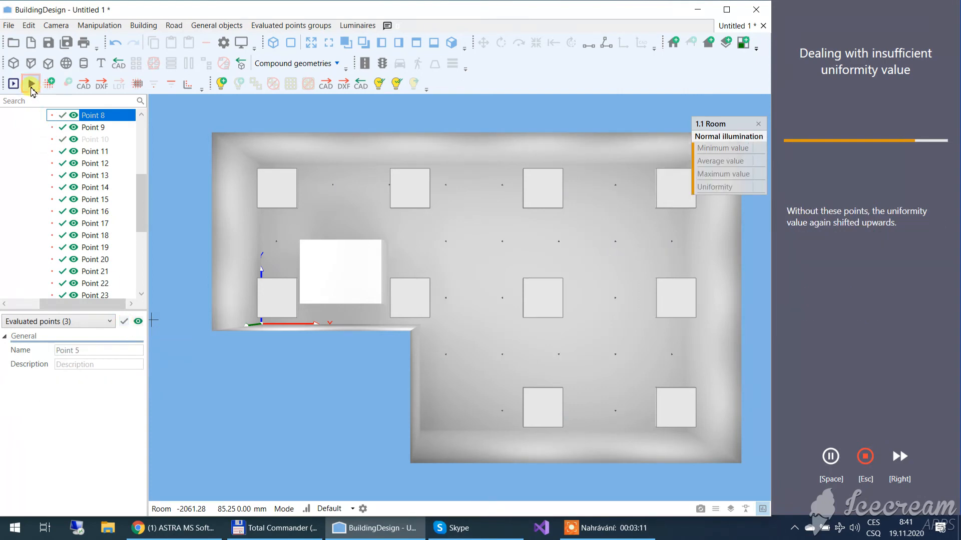
{"action": "left_click", "coordinate": [31, 84]}
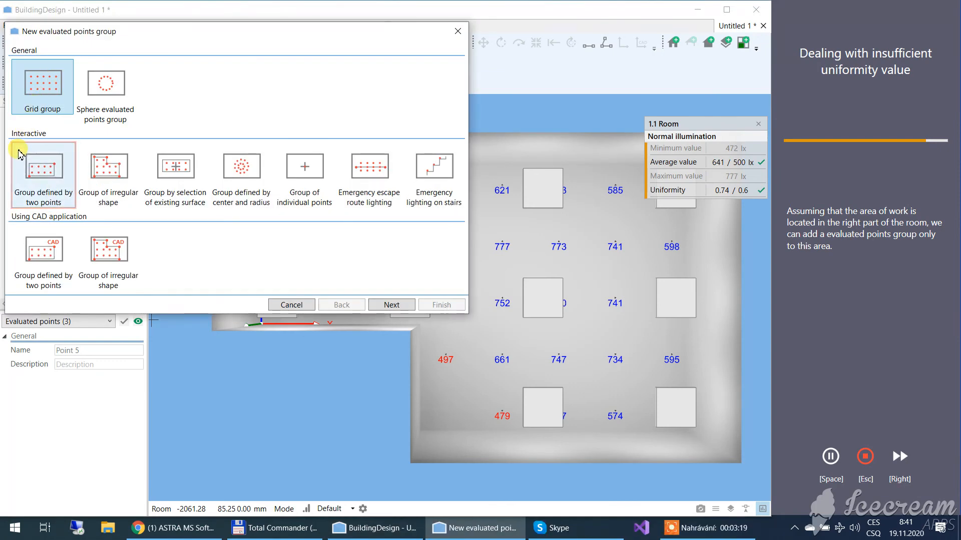
Create a two-point rectangular normal-illumination group over the room's right part and compute it, reaching uniformity 0.65.
{"action": "left_click", "coordinate": [43, 165]}
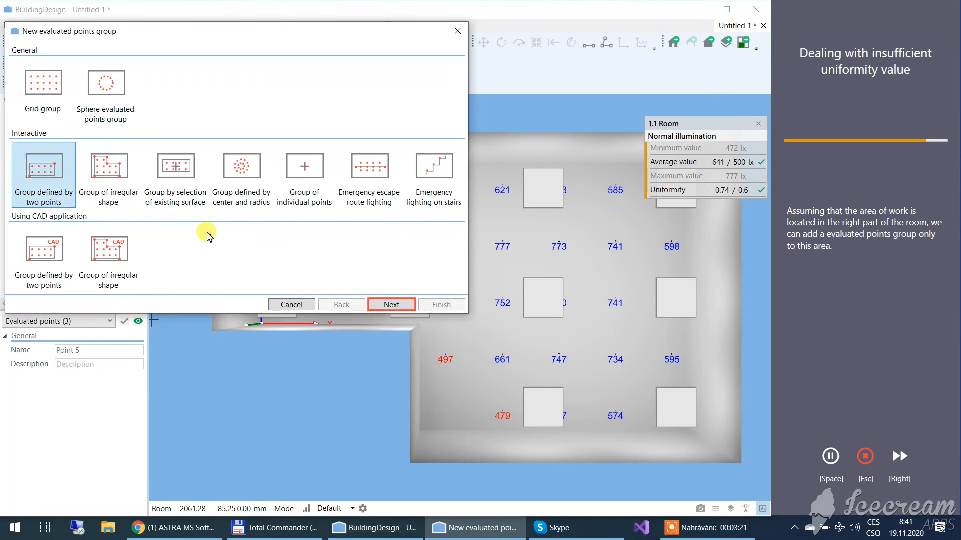
{"action": "left_click", "coordinate": [392, 304]}
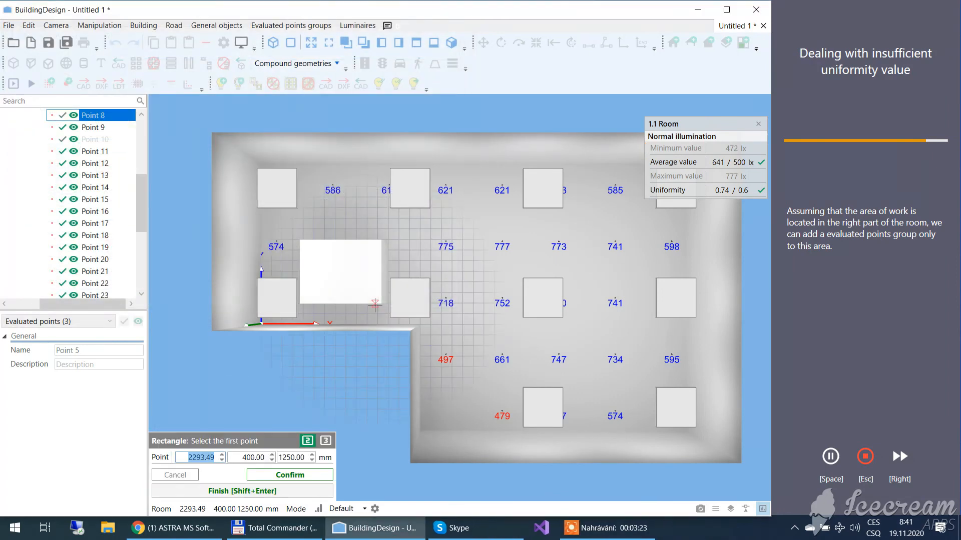
{"action": "mouse_move", "coordinate": [472, 429]}
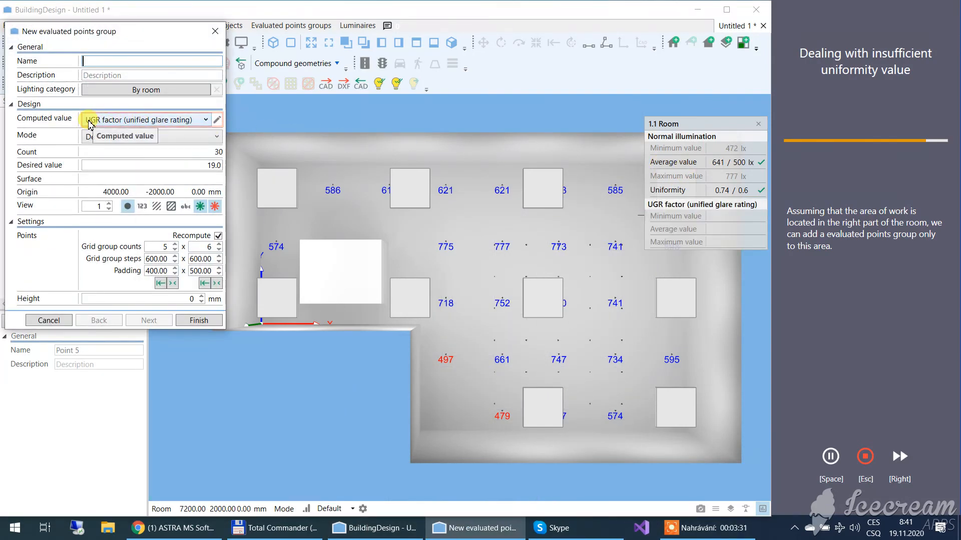
{"action": "left_click", "coordinate": [147, 119]}
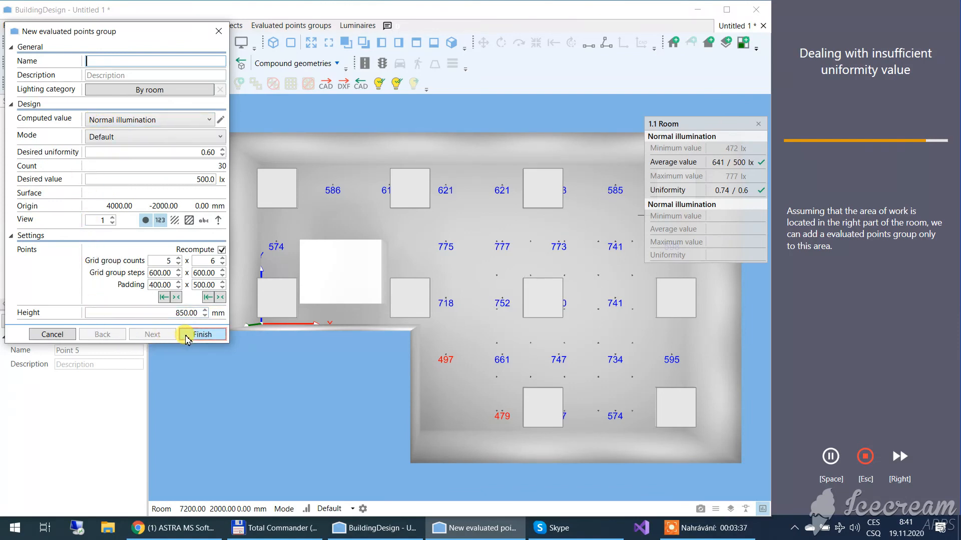
{"action": "left_click", "coordinate": [202, 334]}
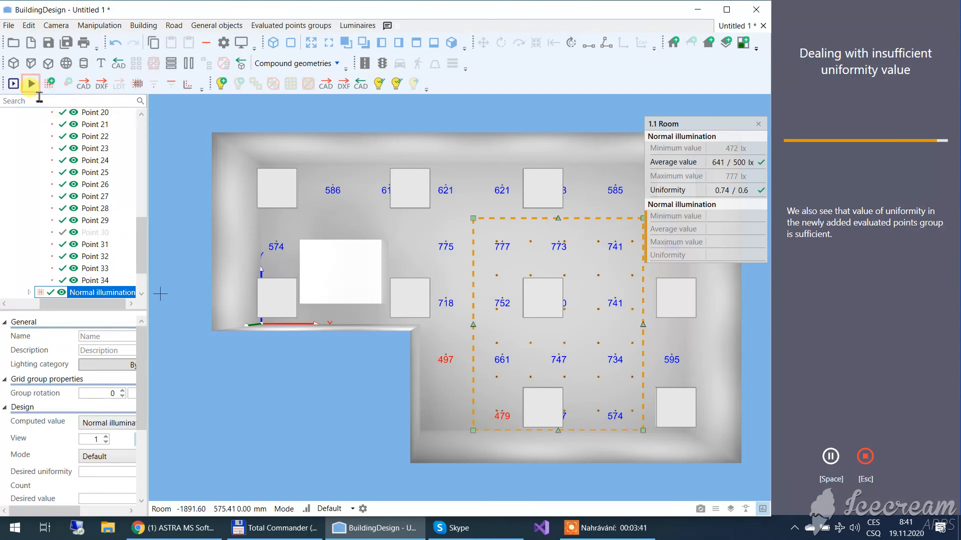
{"action": "left_click", "coordinate": [30, 84]}
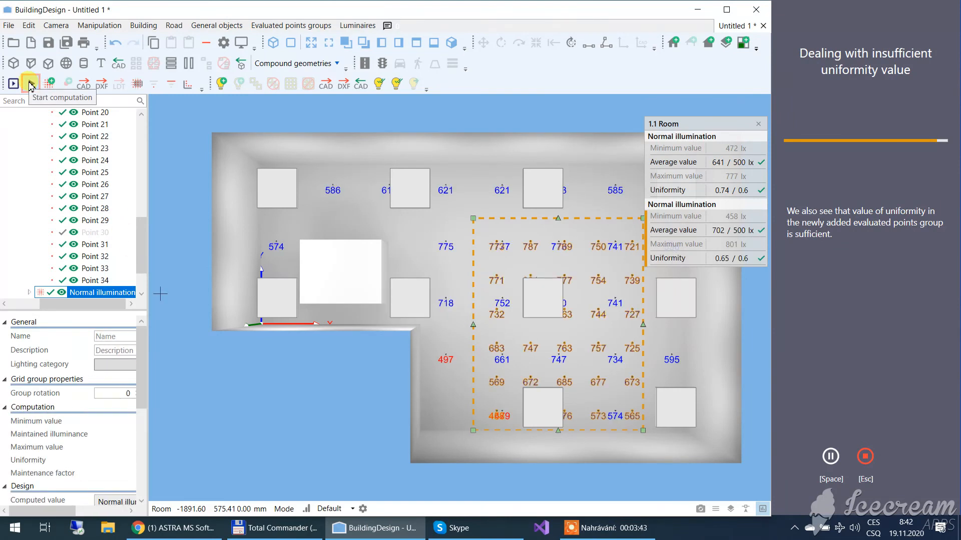